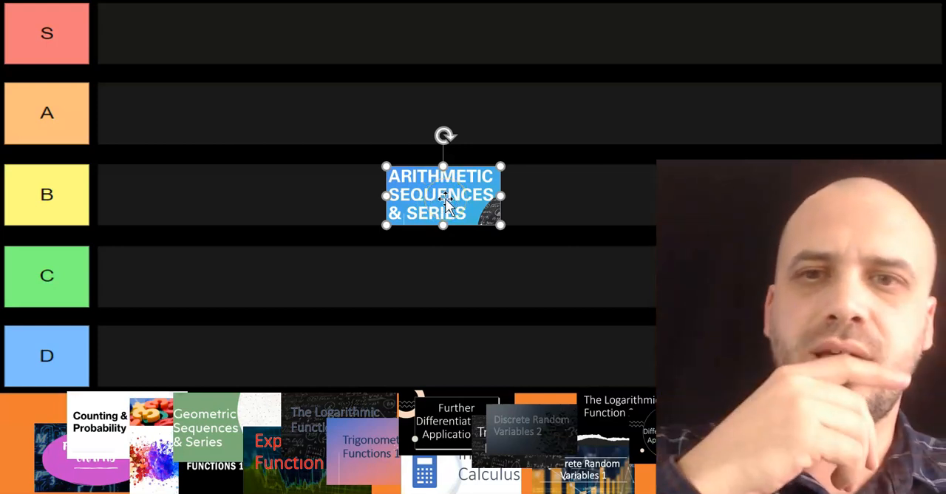
Place Arithmetic Sequences & Series in tier C and Functions & Graphs in tier D
left_click_drag(444, 196, 174, 126)
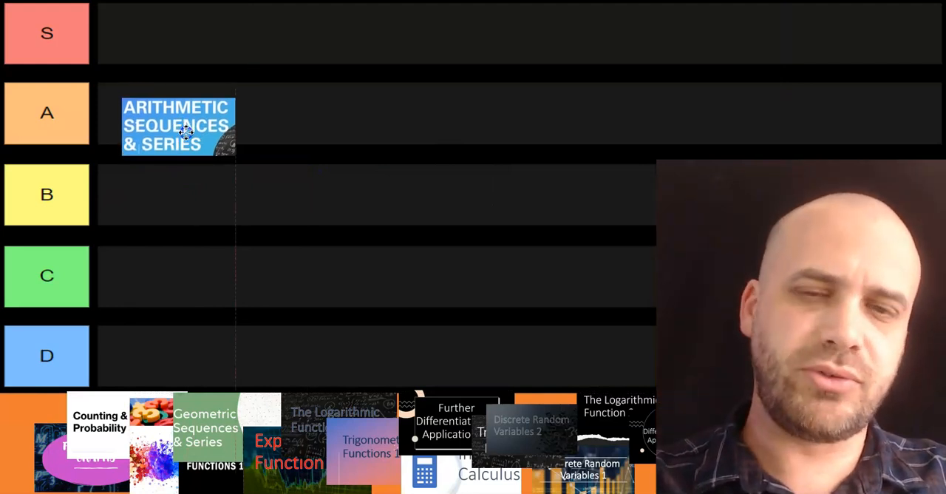
left_click_drag(178, 126, 156, 275)
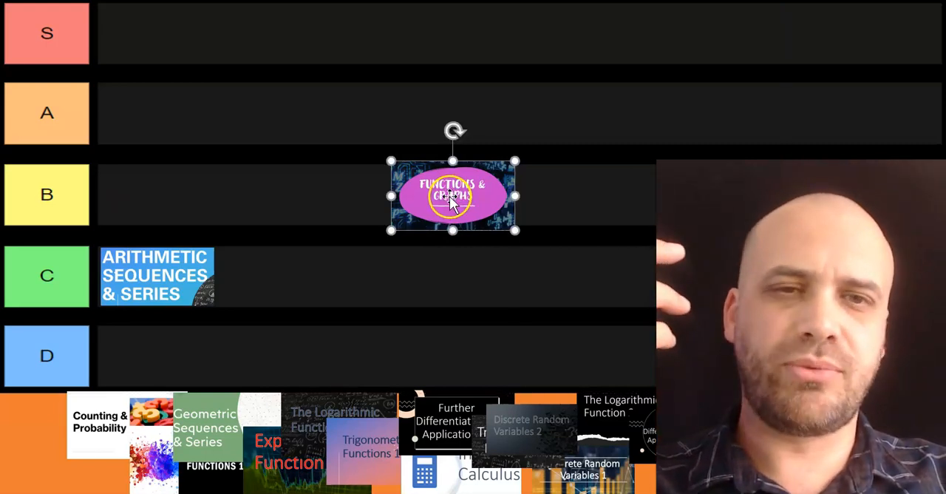
left_click_drag(452, 195, 159, 356)
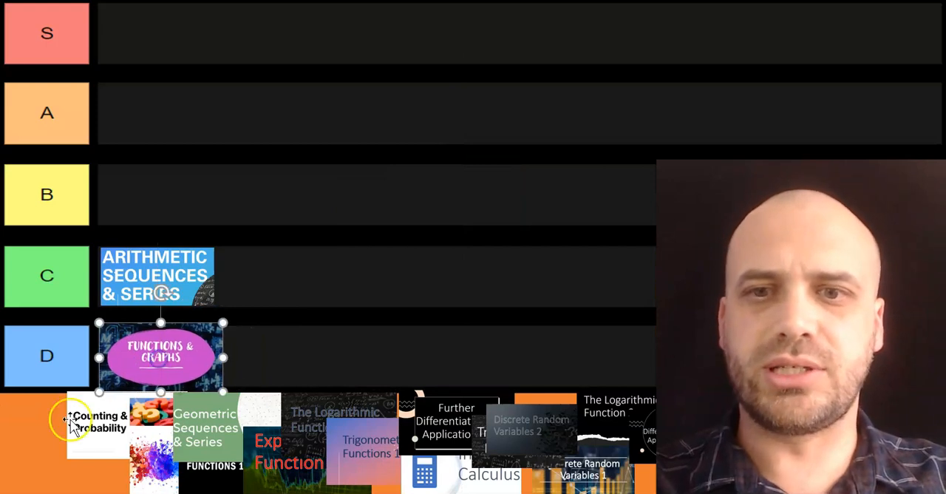
Pull Counting & Probability out of the pool and place it in tier A
left_click_drag(96, 420, 454, 195)
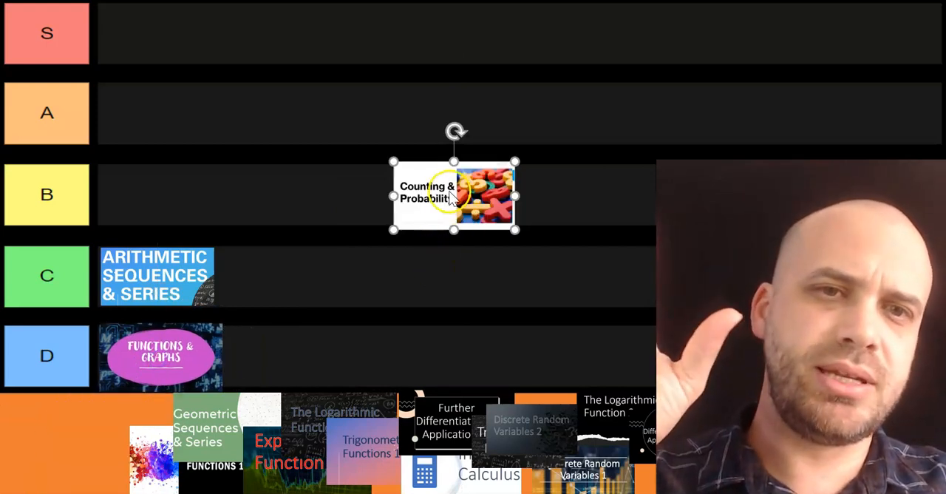
left_click_drag(456, 195, 327, 195)
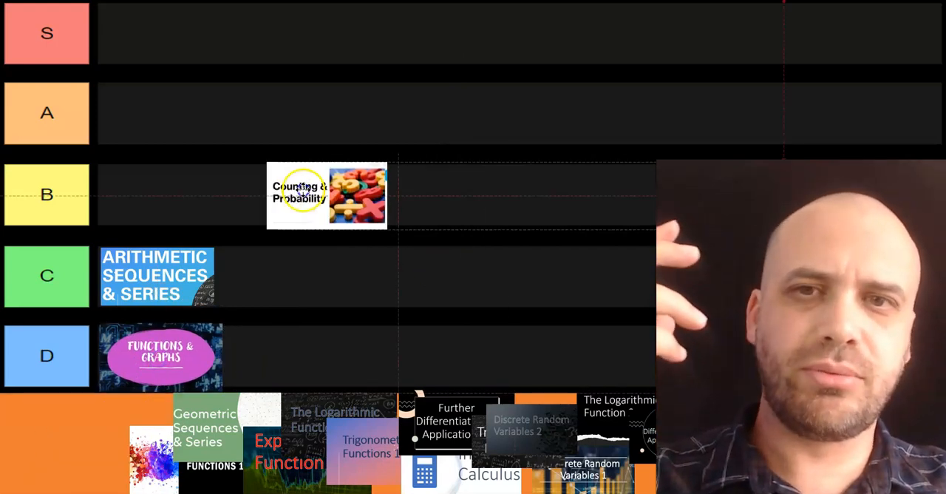
left_click_drag(327, 196, 157, 115)
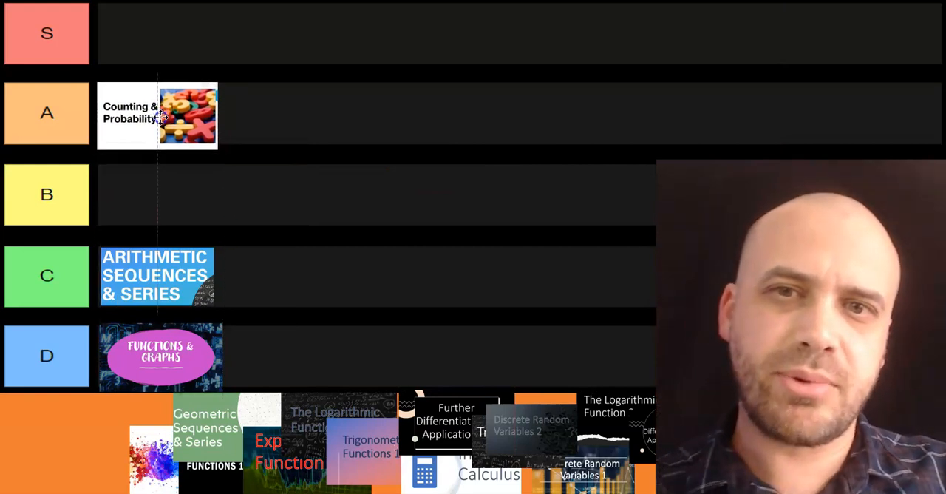
left_click(157, 115)
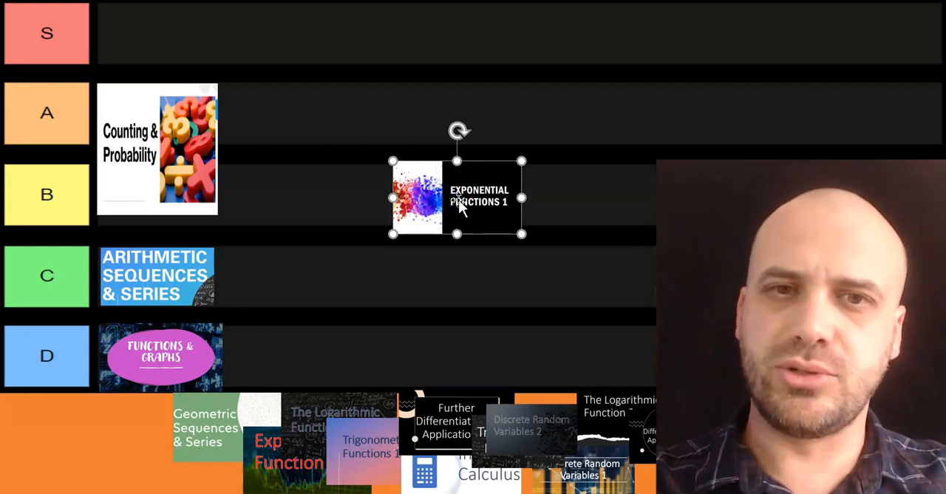
Place Exponential Functions 1 in tier A and Geometric Sequences & Series in tier B
left_click_drag(456, 198, 319, 115)
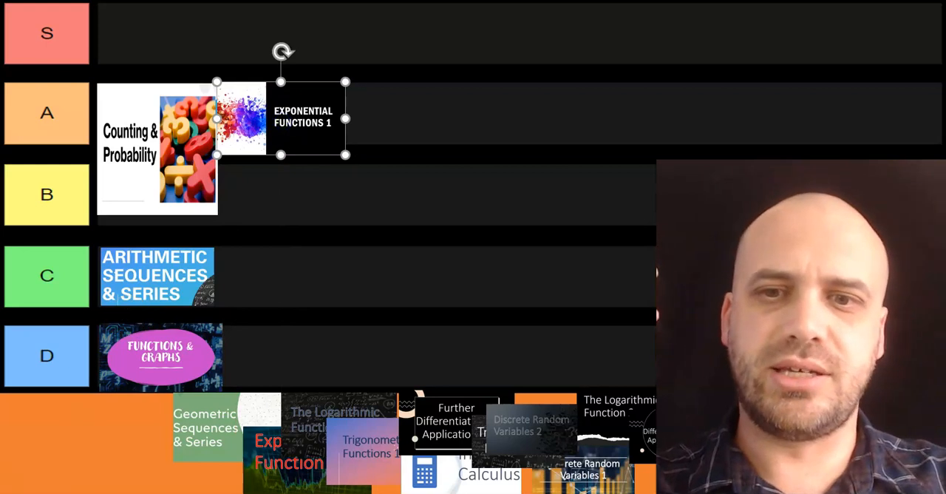
left_click_drag(207, 426, 453, 195)
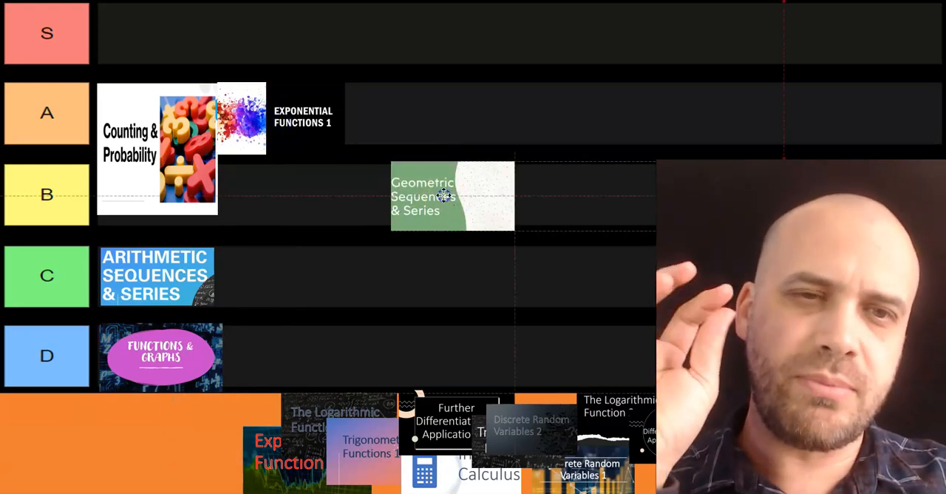
left_click_drag(444, 195, 151, 38)
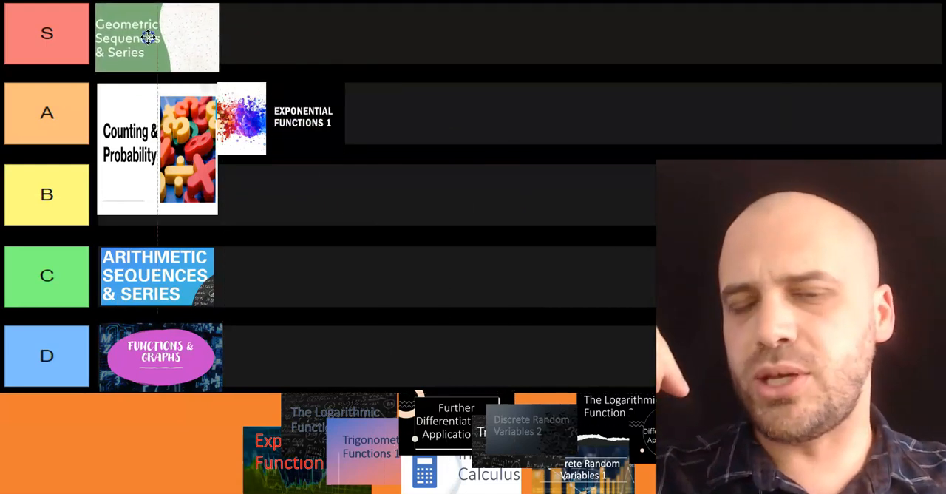
left_click_drag(148, 37, 275, 213)
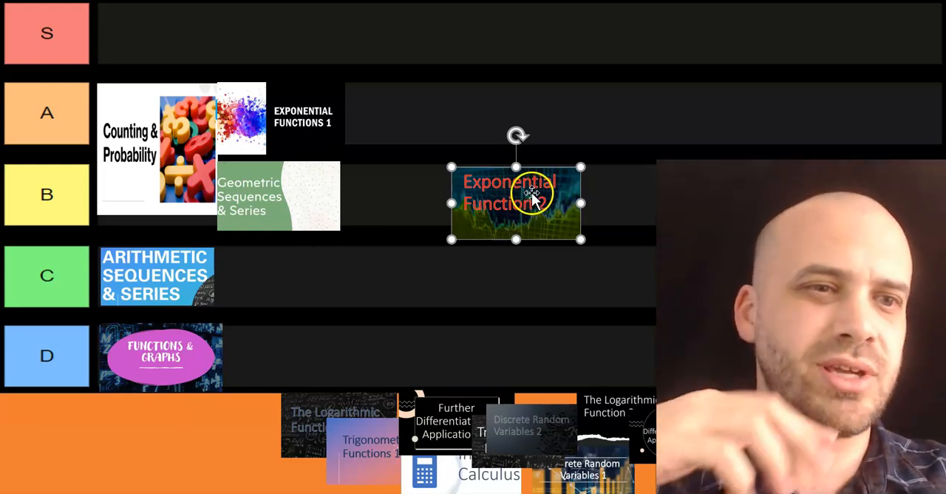
Place Exponential Function 2 in D, Logarithmic Function 1 in C and Trigonometric Functions 1 in S
left_click_drag(514, 202, 254, 358)
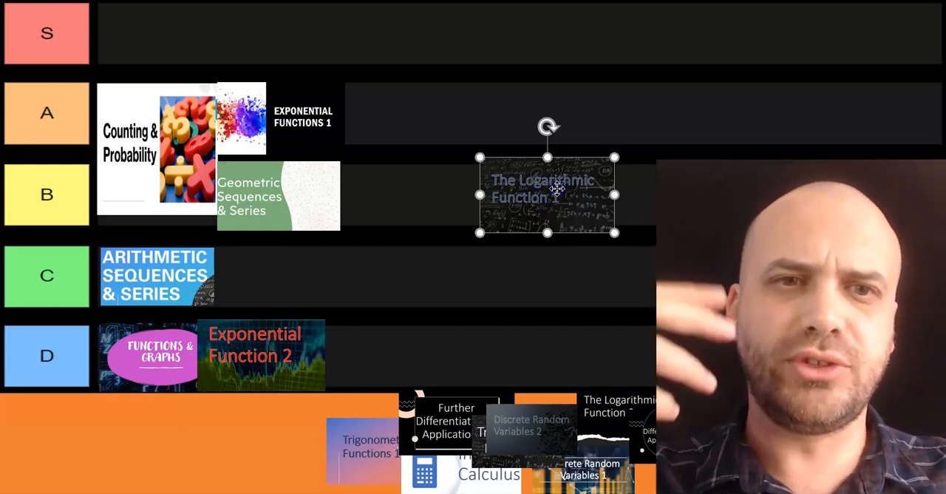
left_click_drag(547, 195, 289, 273)
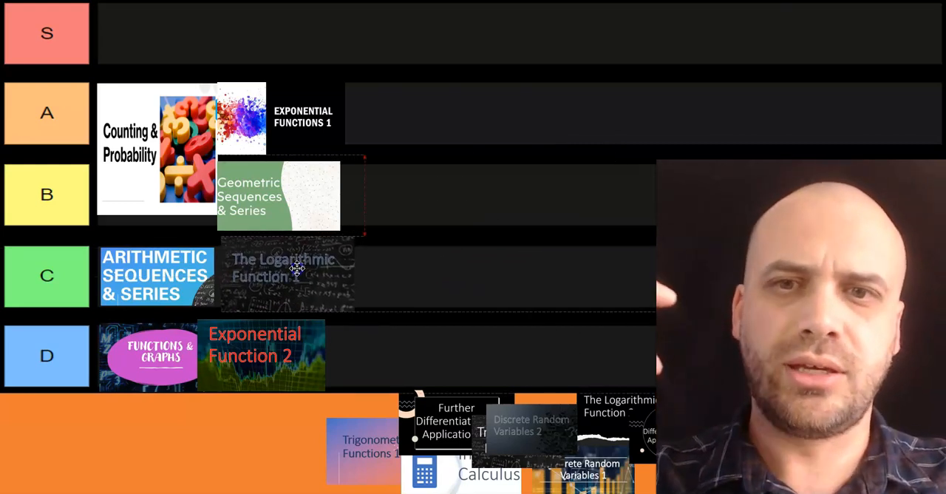
left_click_drag(362, 443, 506, 195)
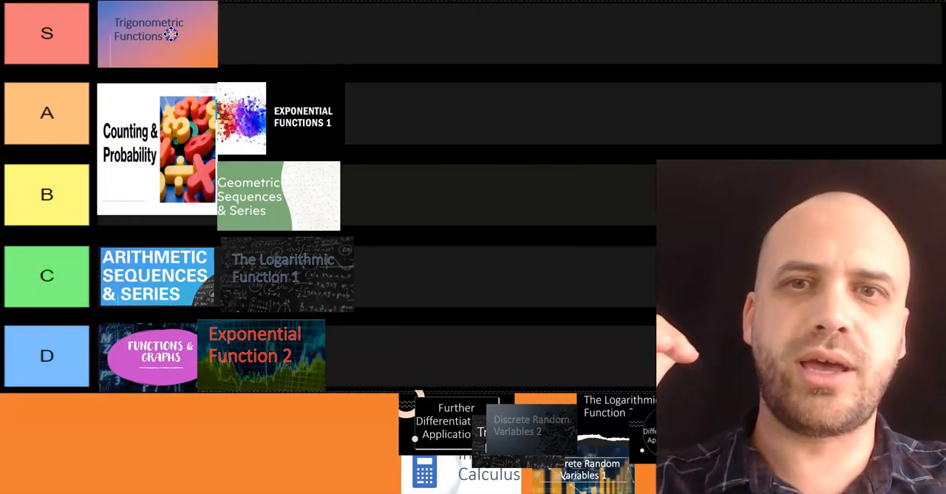
Place Intro to Calculus in tier C and Further Differentiation & Applications 1 in tier B
left_click(156, 32)
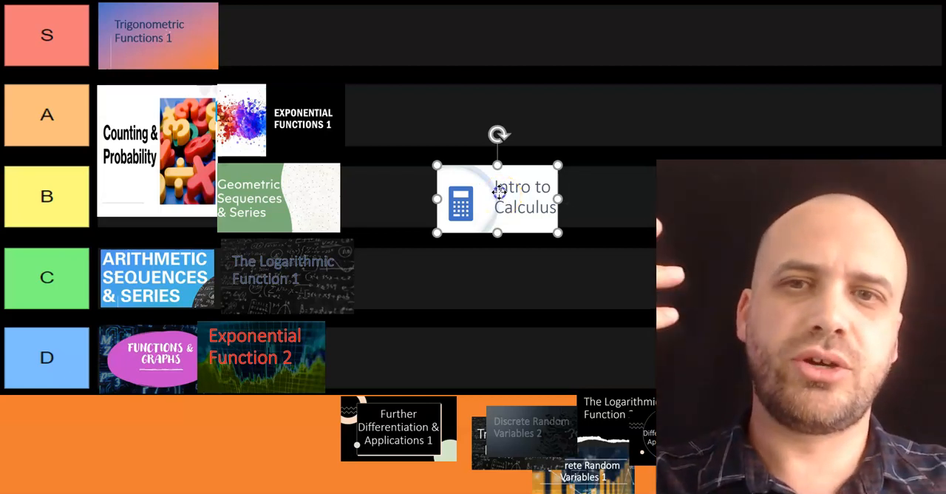
left_click_drag(497, 198, 360, 278)
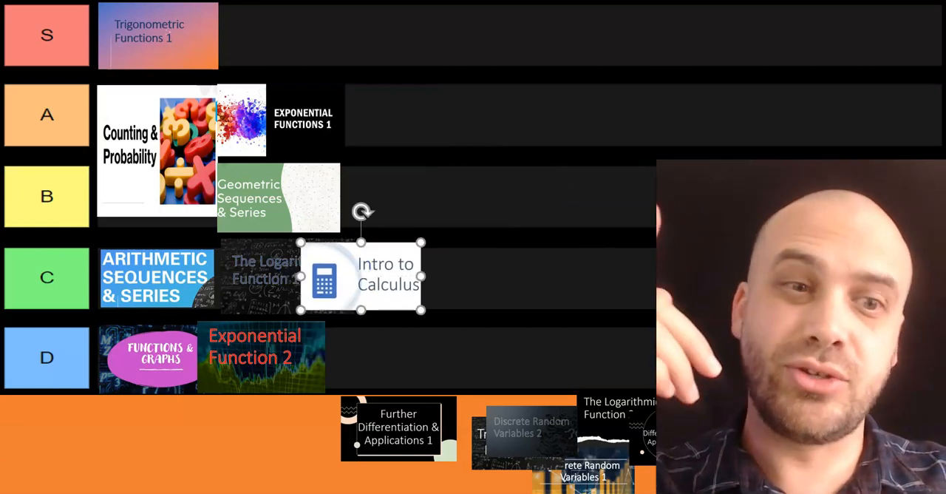
left_click_drag(399, 426, 507, 199)
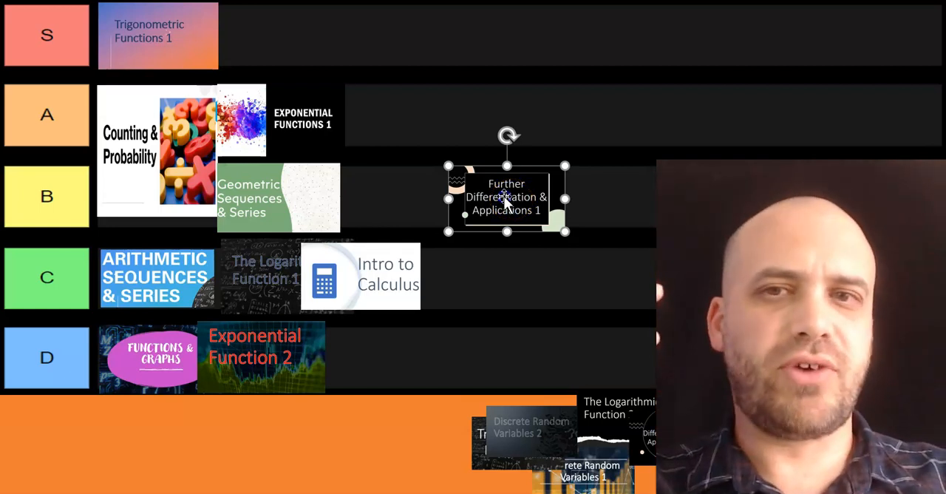
left_click_drag(506, 197, 396, 115)
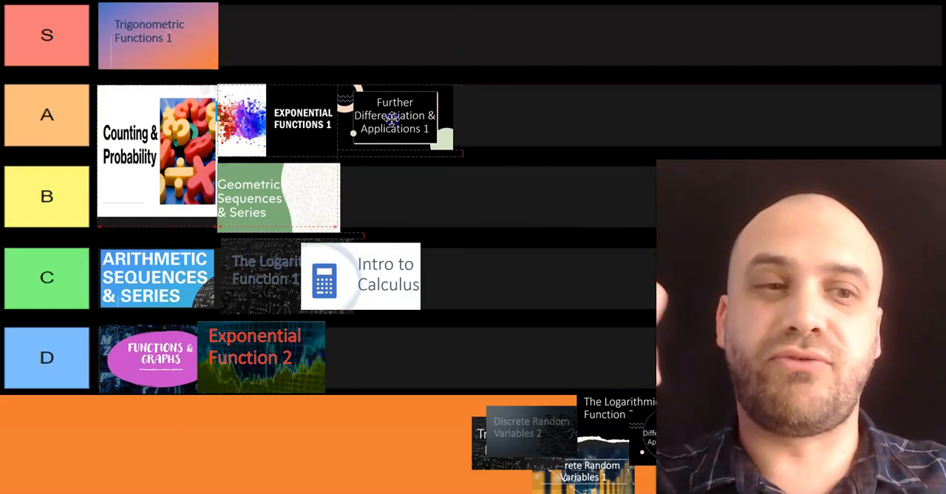
left_click_drag(395, 116, 383, 198)
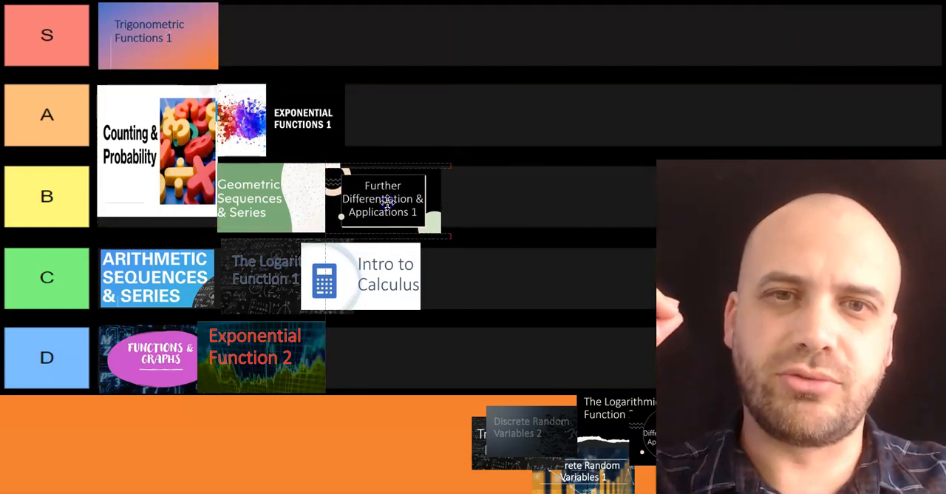
left_click(383, 199)
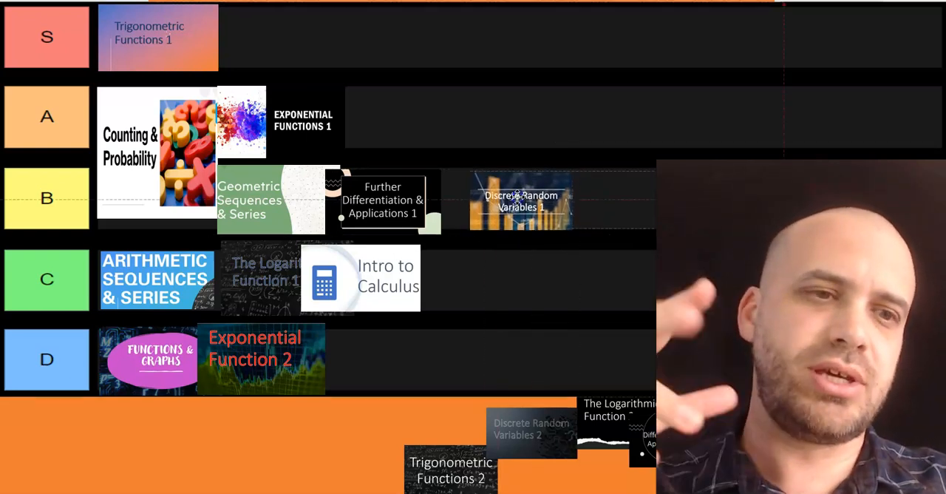
Move Discrete Random Variables 1 up into the S tier
left_click(521, 202)
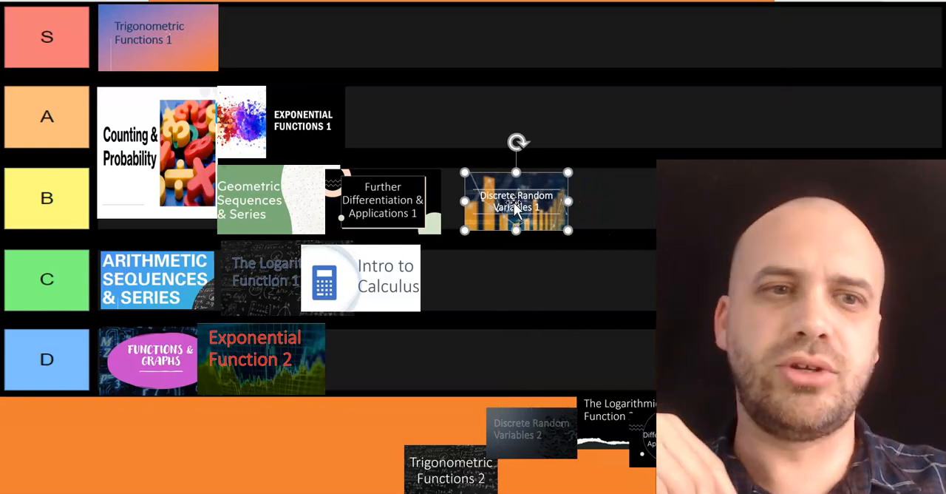
left_click_drag(516, 200, 235, 37)
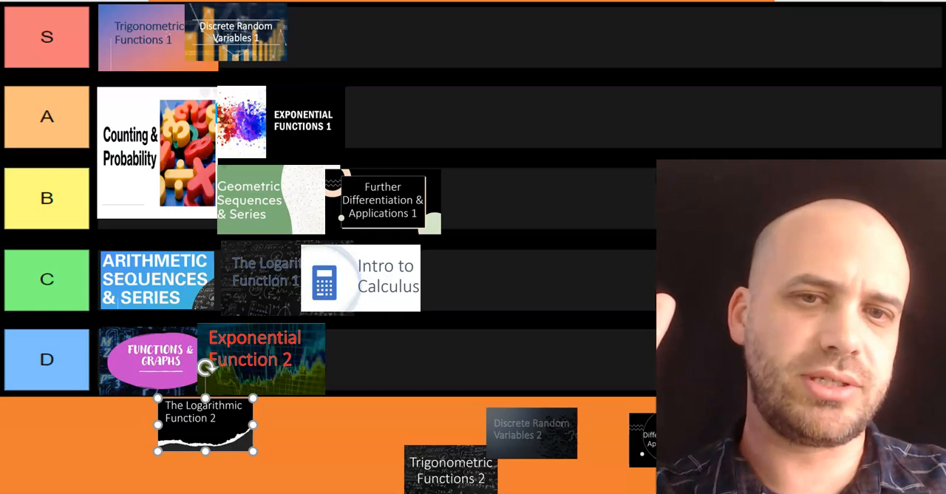
Bring The Logarithmic Function 2 out of the pool and place it in tier A
left_click_drag(205, 426, 560, 198)
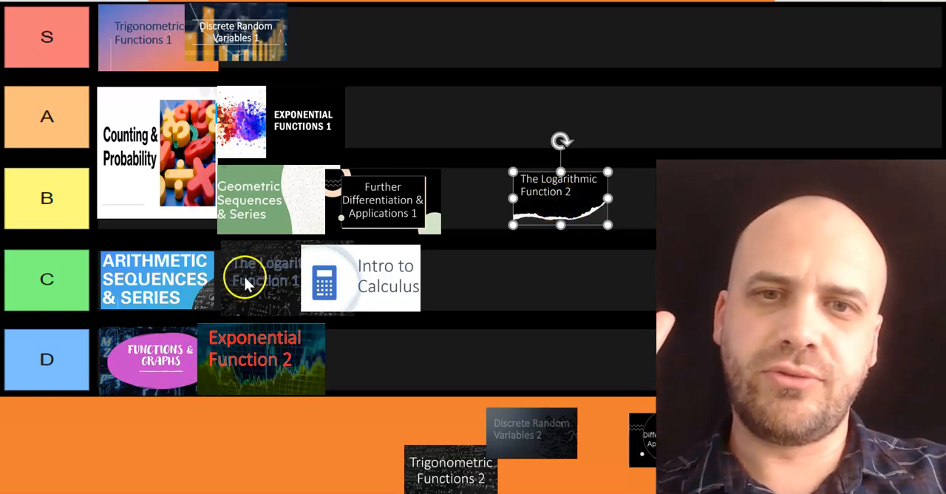
left_click_drag(561, 200, 451, 159)
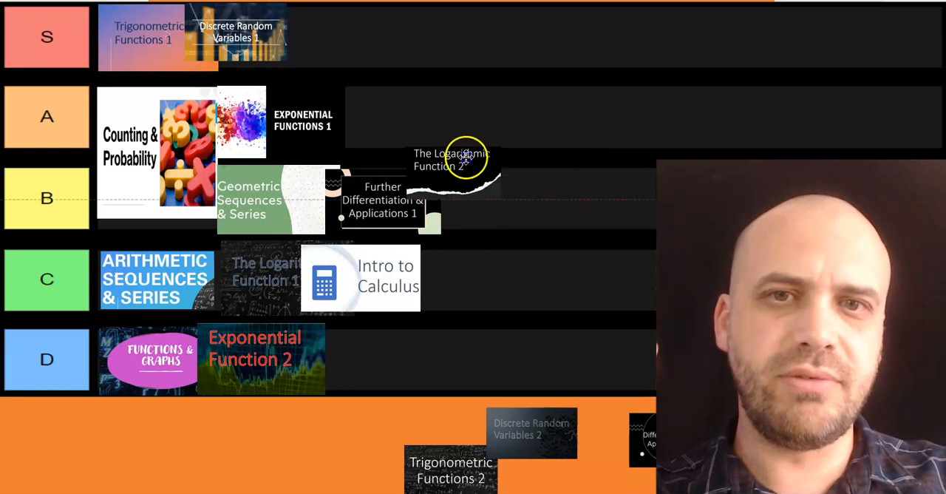
left_click_drag(451, 160, 349, 121)
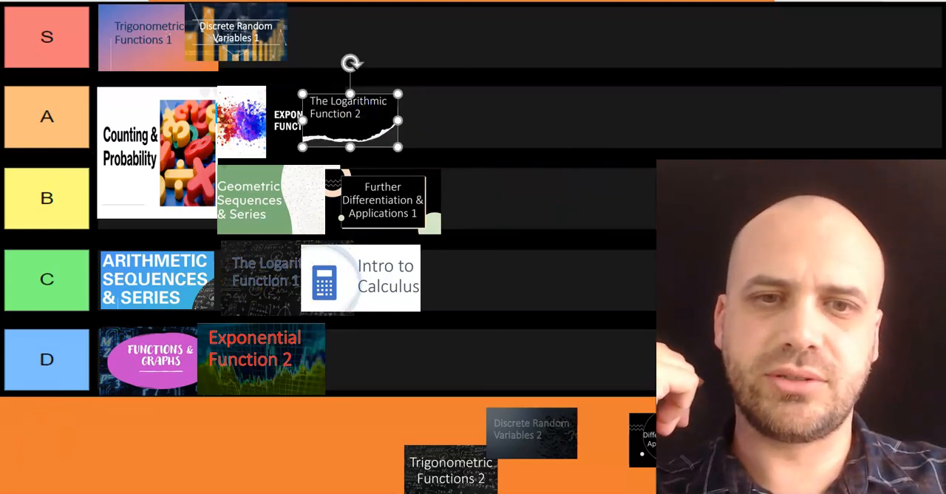
Place Further Differentiation & Applications 2 in tier C and Integrals in tier A
left_click_drag(643, 441, 574, 200)
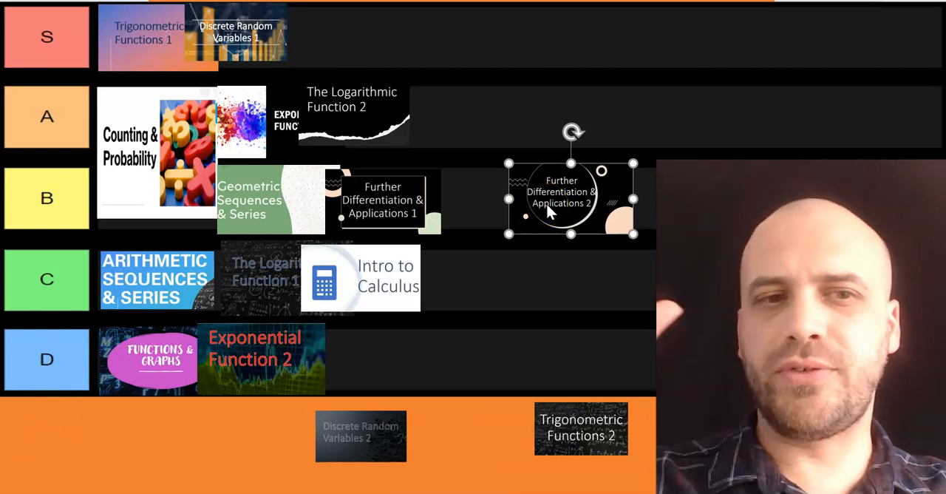
mouse_move(637, 242)
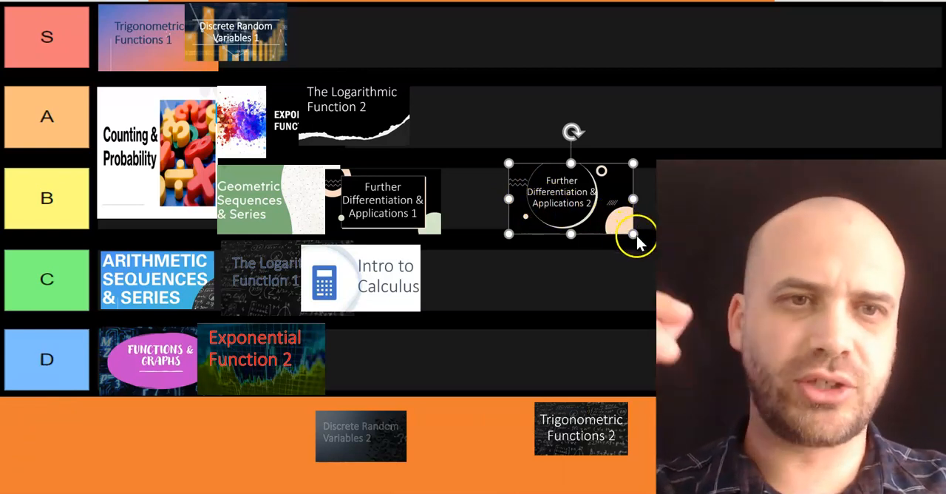
mouse_move(584, 218)
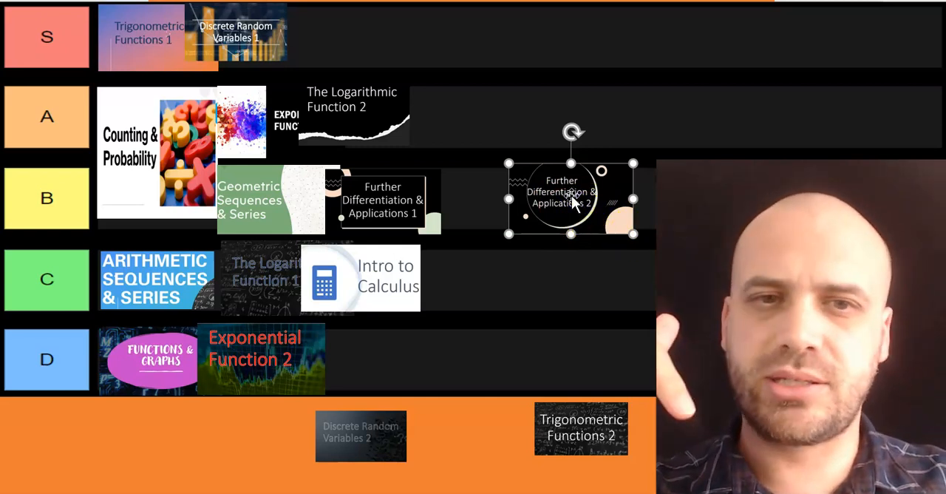
left_click_drag(571, 198, 482, 279)
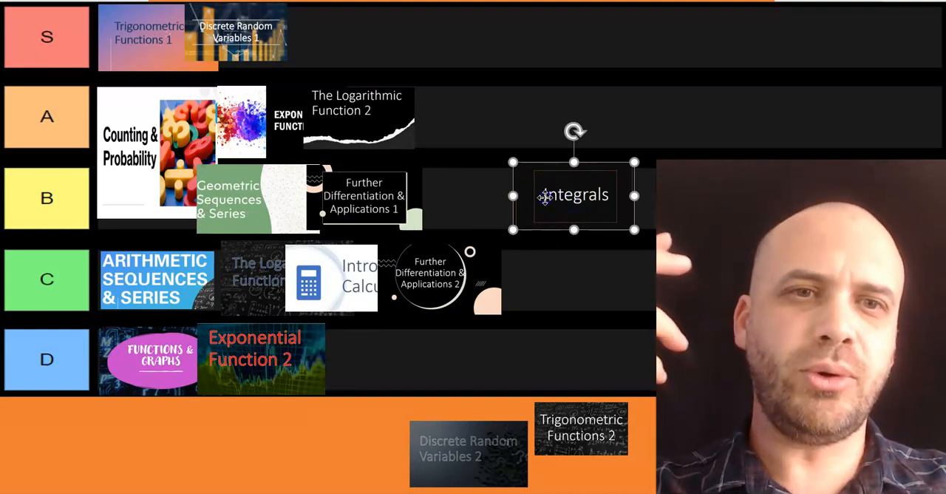
left_click_drag(576, 196, 564, 276)
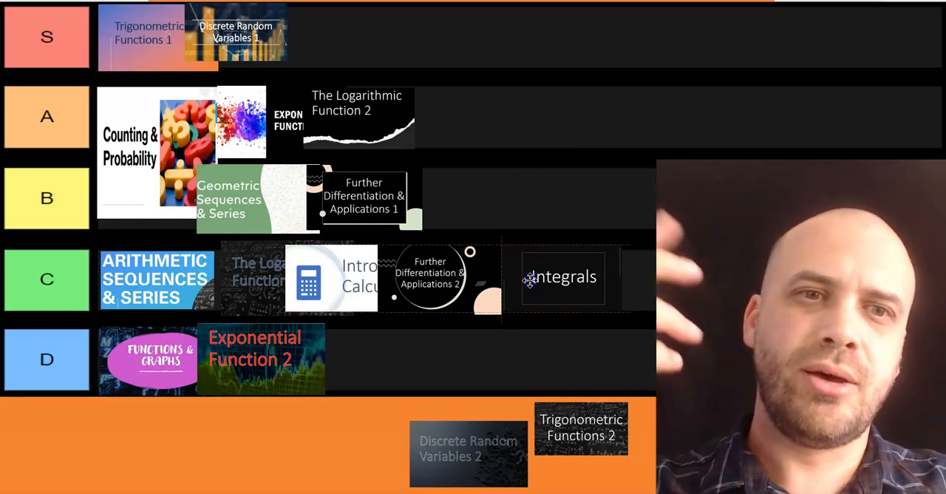
left_click_drag(562, 278, 469, 112)
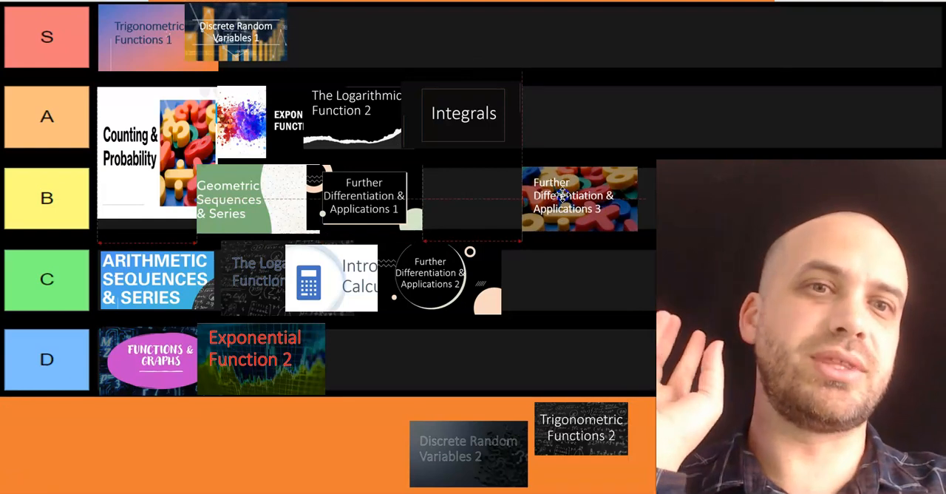
Keep Further Differentiation 3 in B, put Trigonometric Functions 2 in S and Discrete Random Variables 2 in A
left_click(580, 198)
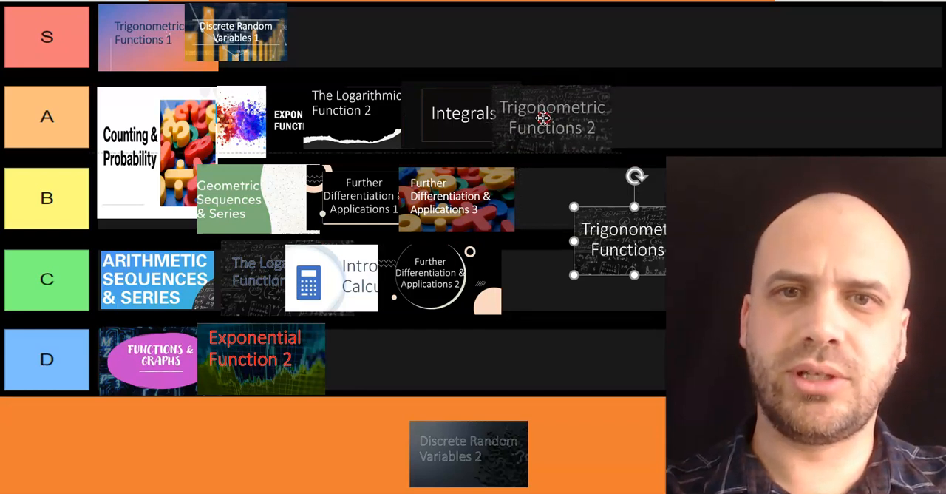
left_click_drag(553, 118, 326, 32)
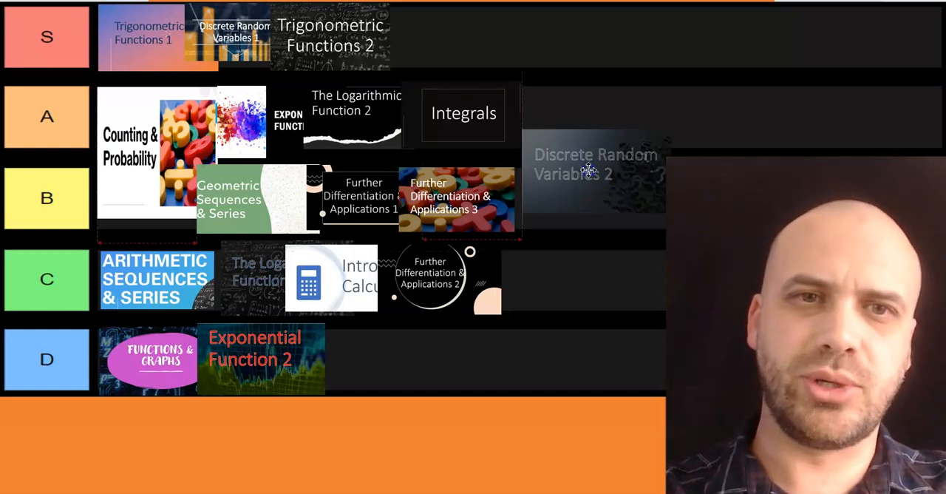
left_click_drag(588, 168, 573, 118)
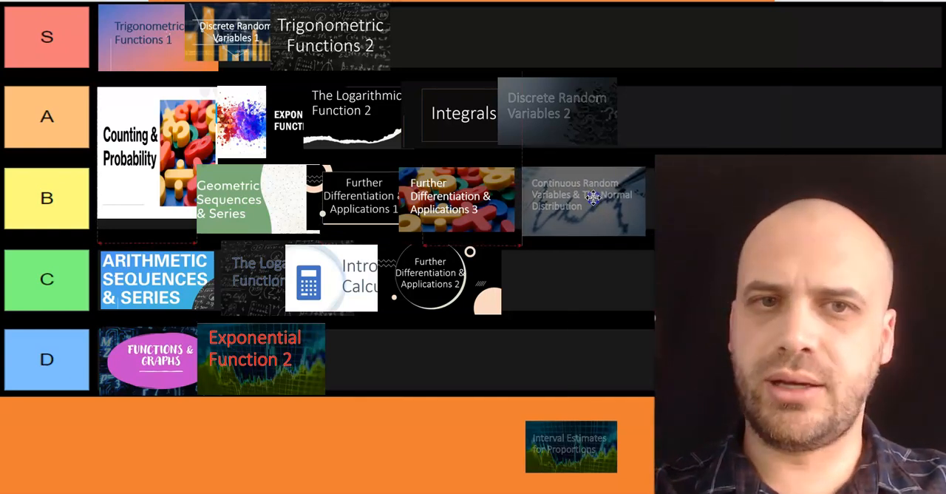
Place Continuous Random Variables in tier B and Interval Estimates for Proportions in tier S
left_click(562, 198)
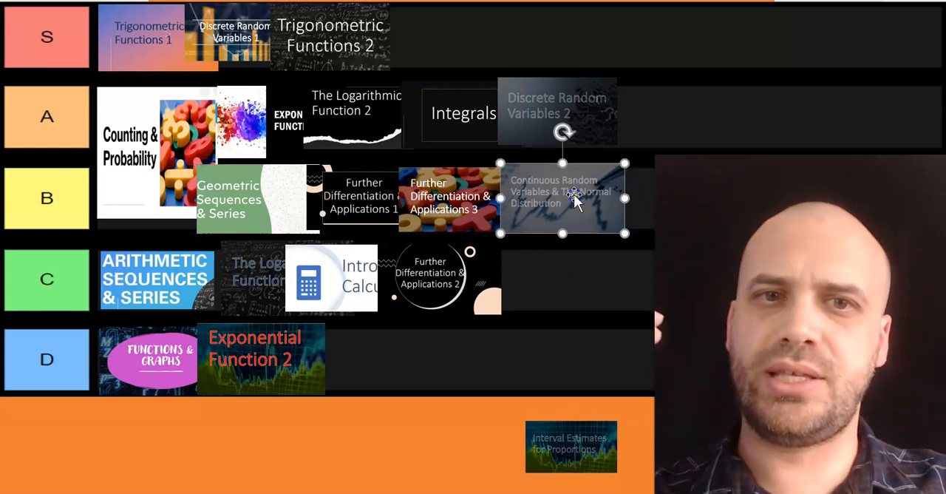
left_click_drag(571, 446, 604, 308)
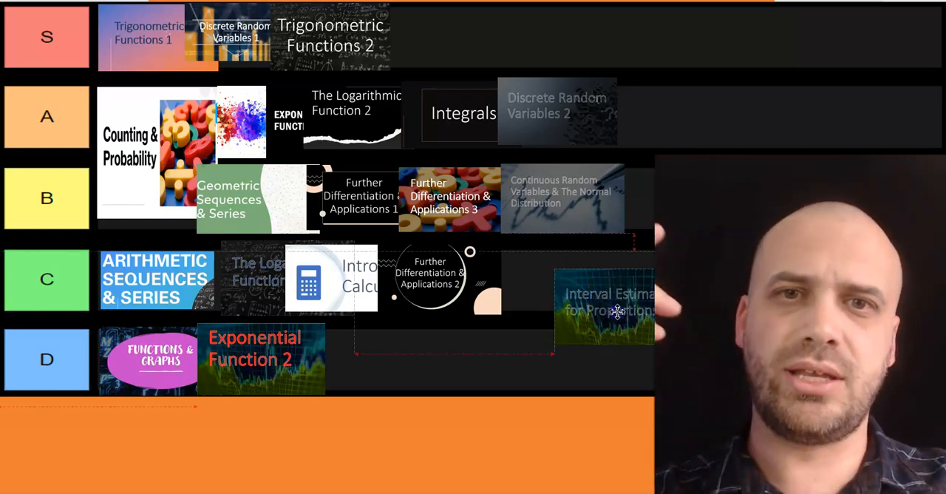
left_click_drag(603, 308, 482, 43)
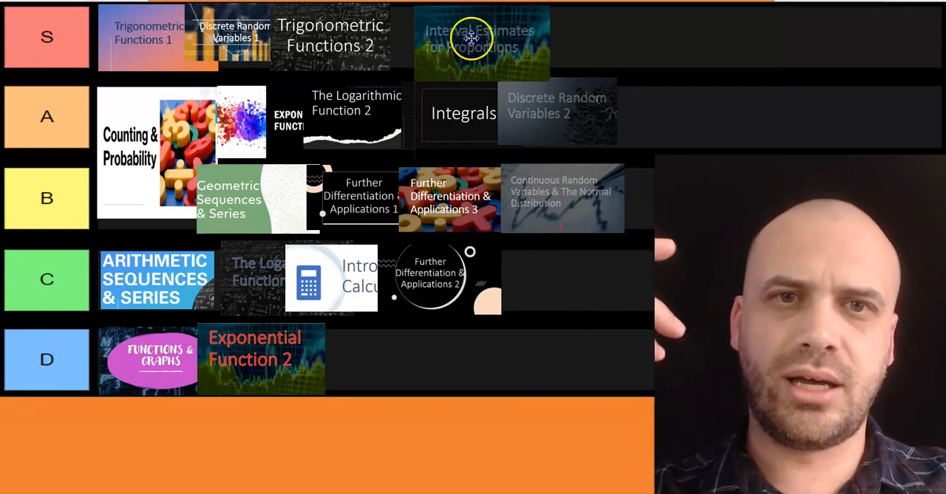
left_click(481, 41)
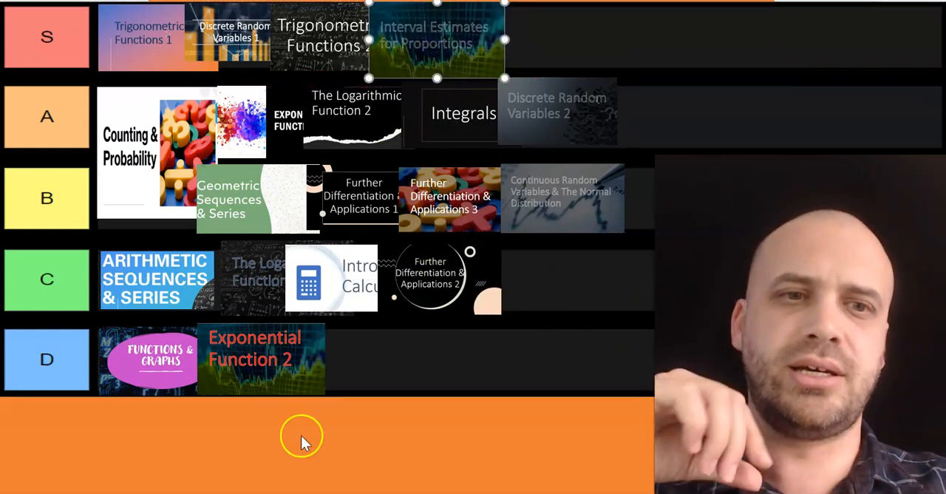